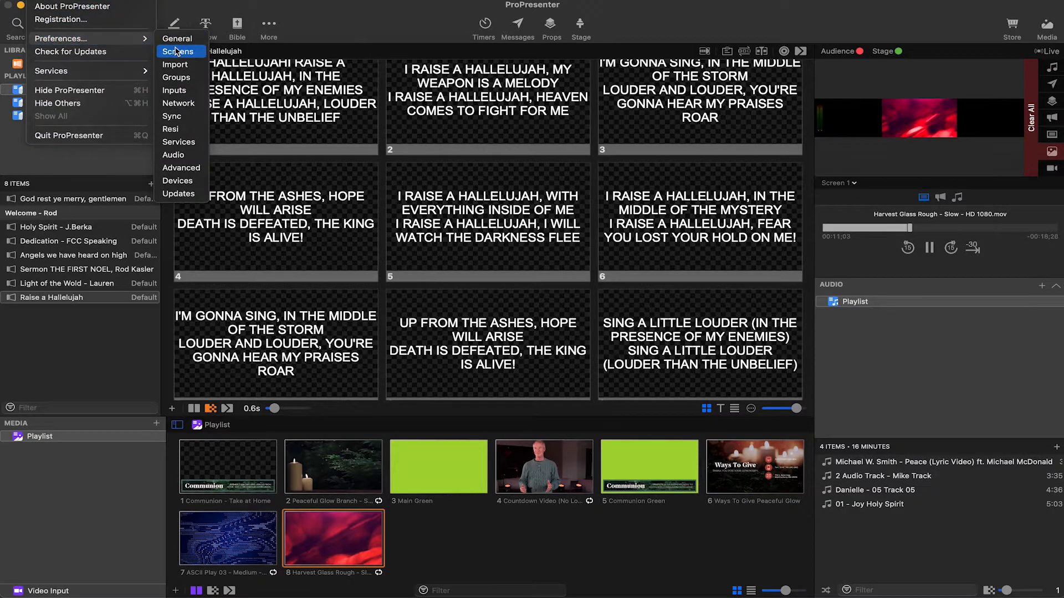
# Open Screen Configuration from the Screens preferences, showing Screen 1 as a three-device edge blend.
pyautogui.click(179, 51)
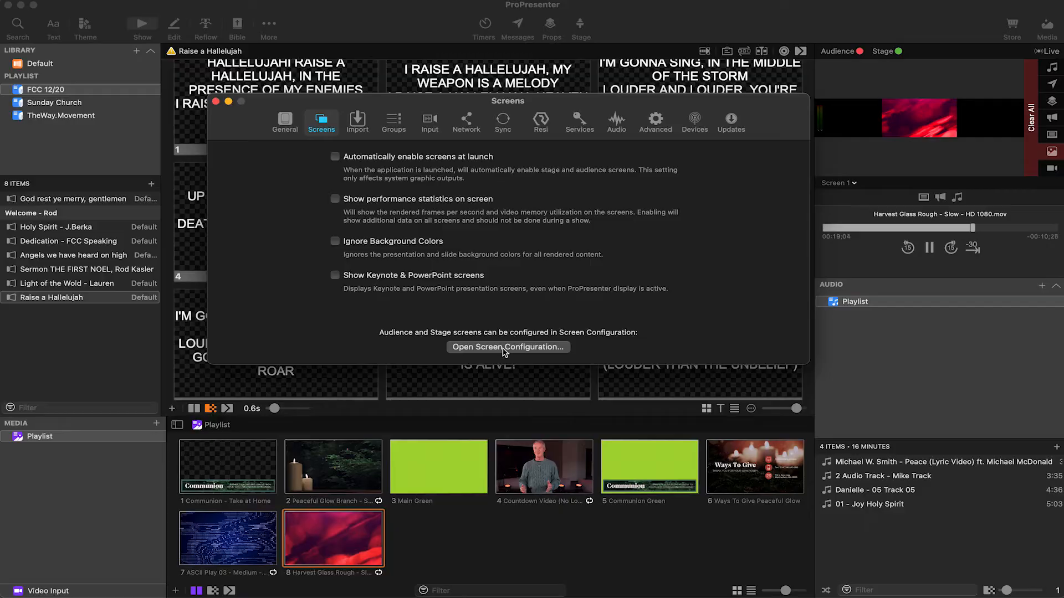
pyautogui.click(508, 347)
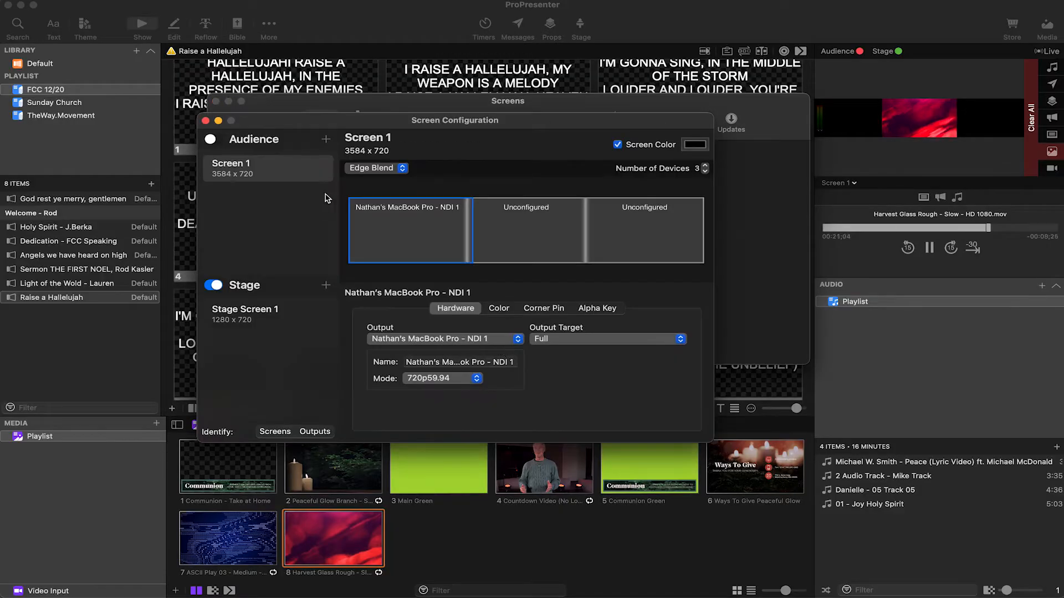
pyautogui.click(204, 121)
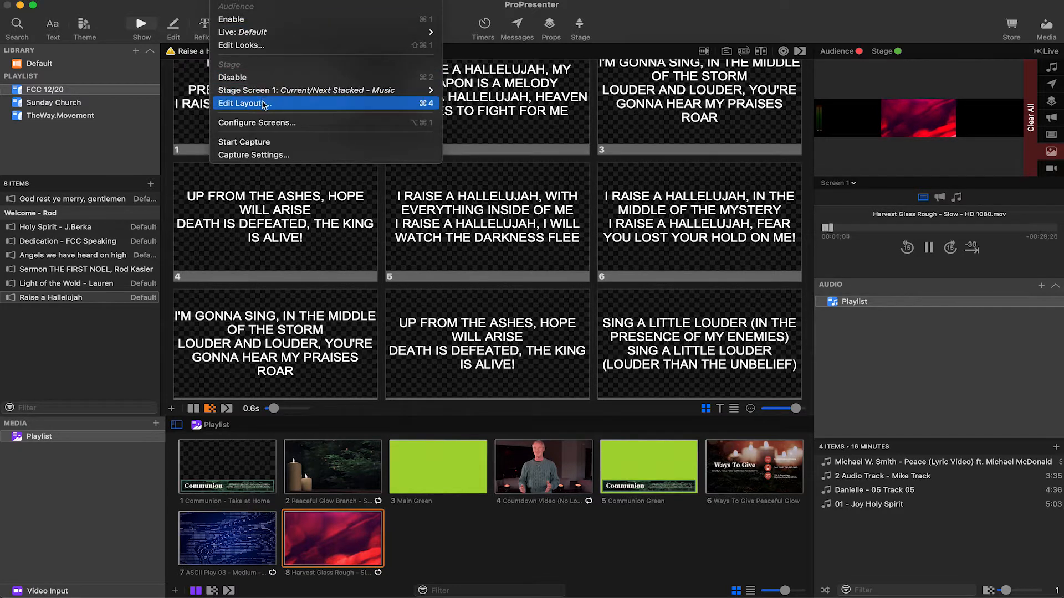
pyautogui.moveTo(257, 122)
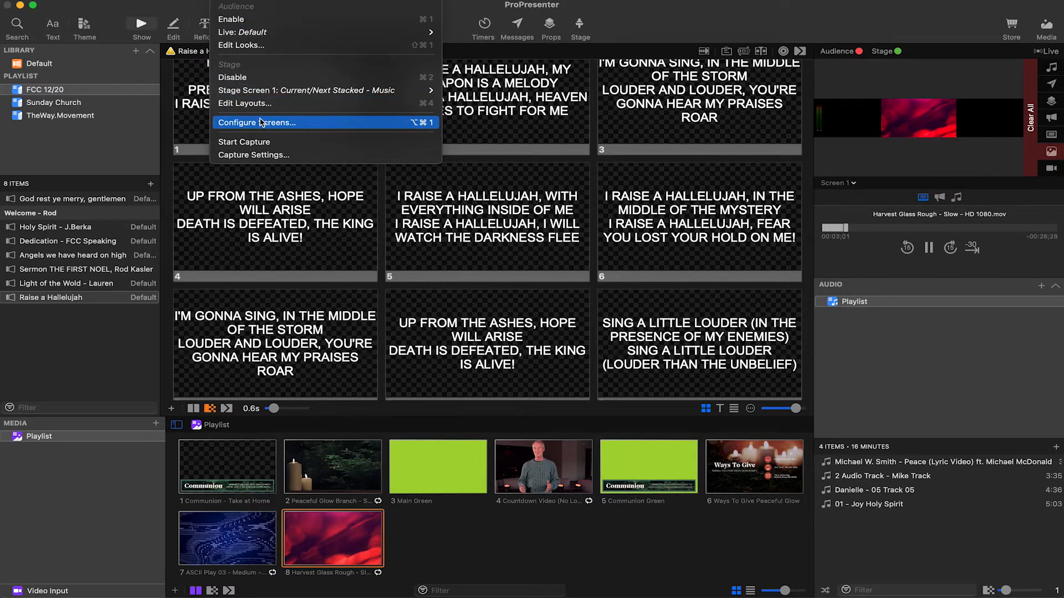
# Open the screen configuration and start adding a second audience screen from the + menu.
pyautogui.click(256, 122)
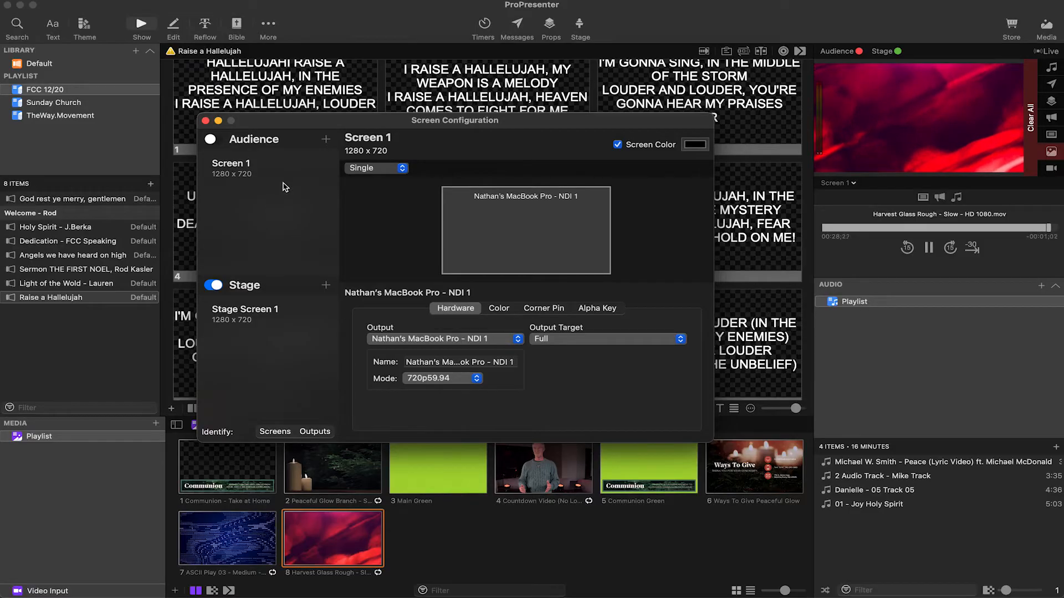
pyautogui.click(325, 139)
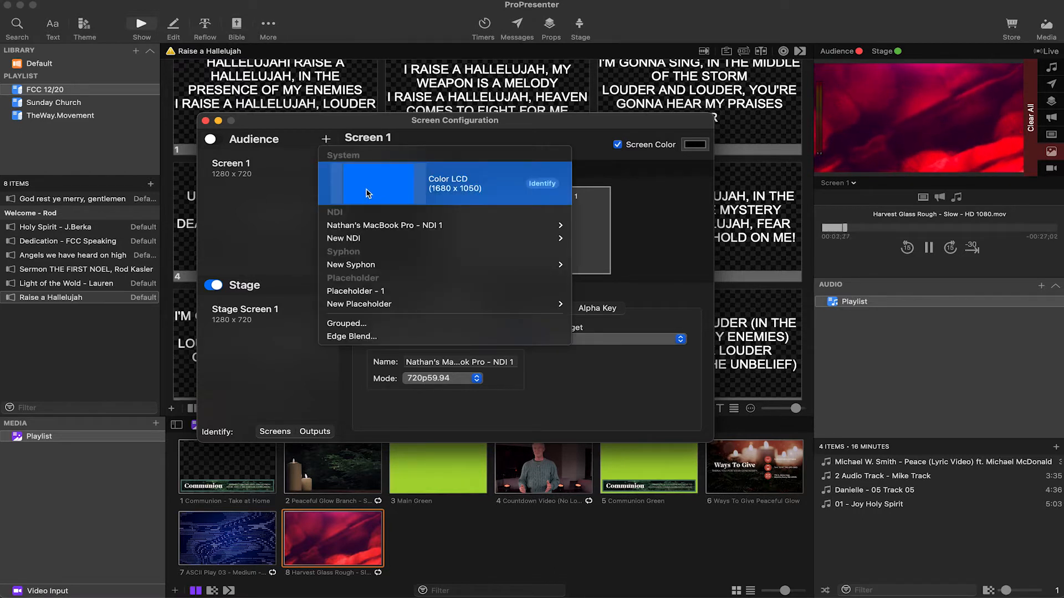
# Add Screen 2 as a 1680×1050 audience screen on the Color LCD display.
pyautogui.click(454, 182)
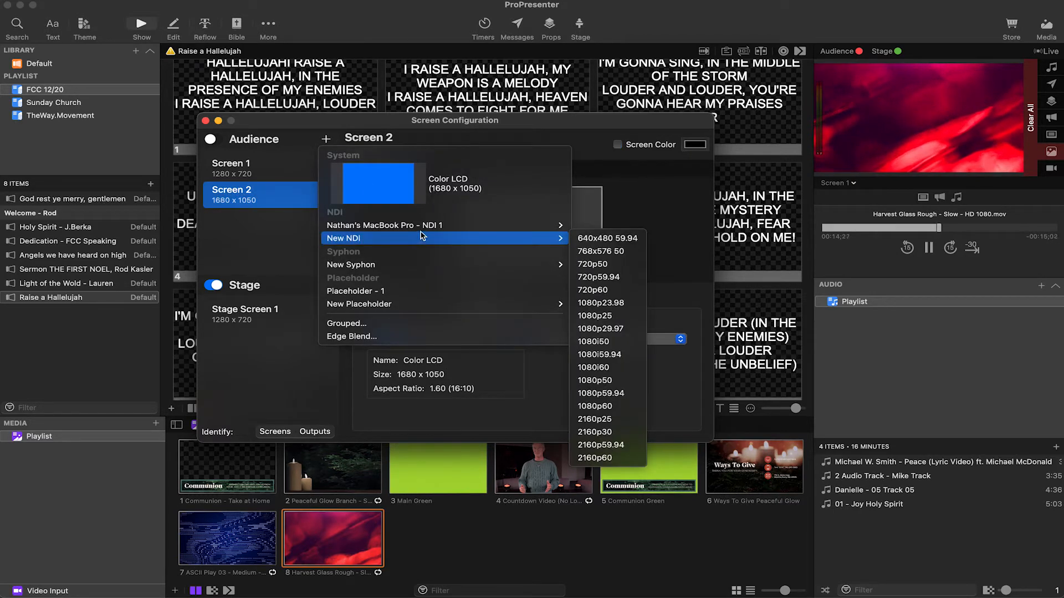
pyautogui.moveTo(400, 240)
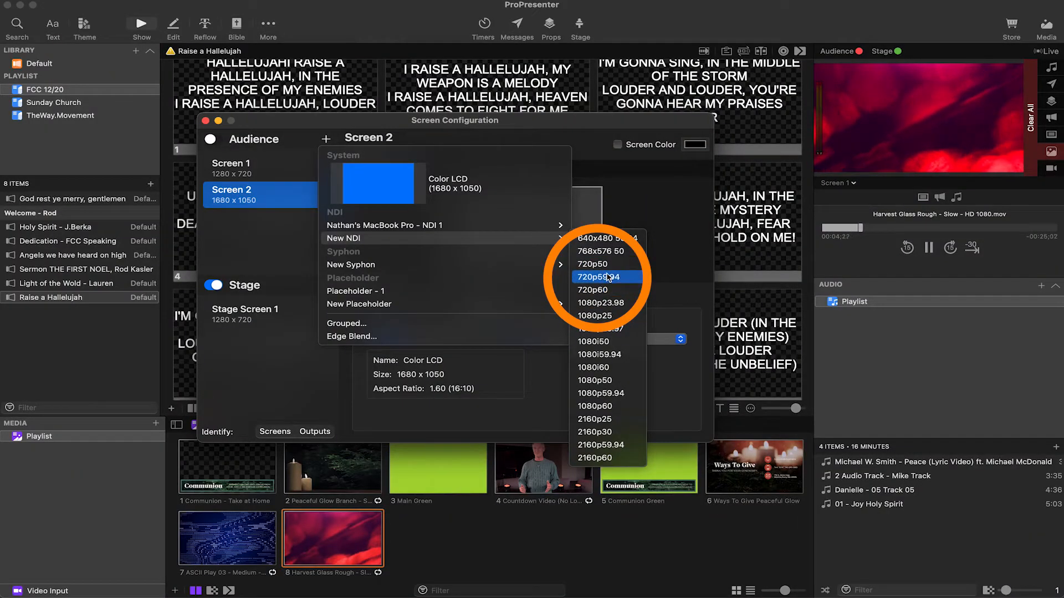
pyautogui.moveTo(605, 303)
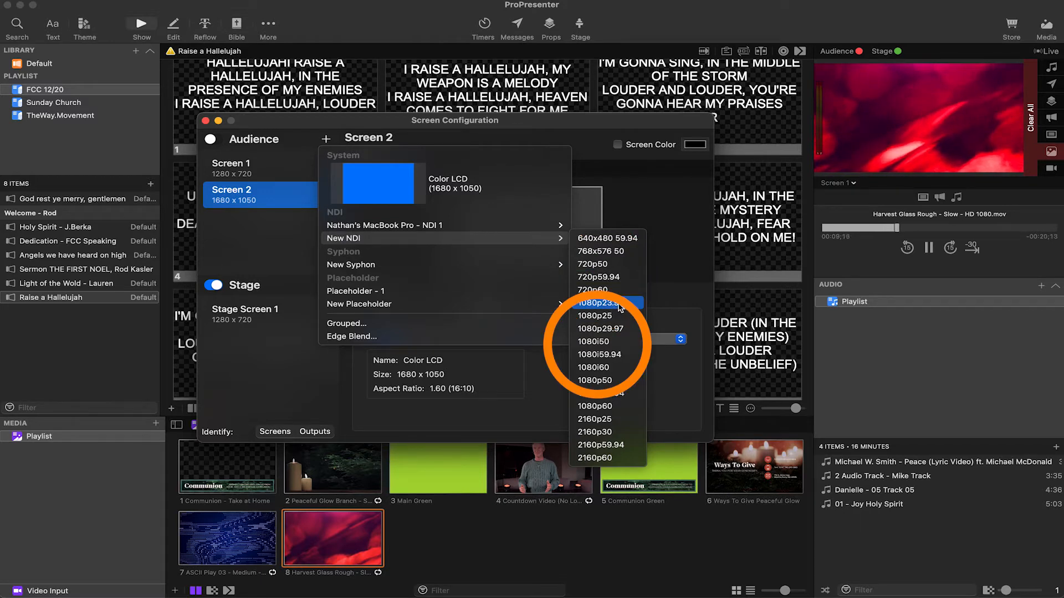
pyautogui.moveTo(603, 405)
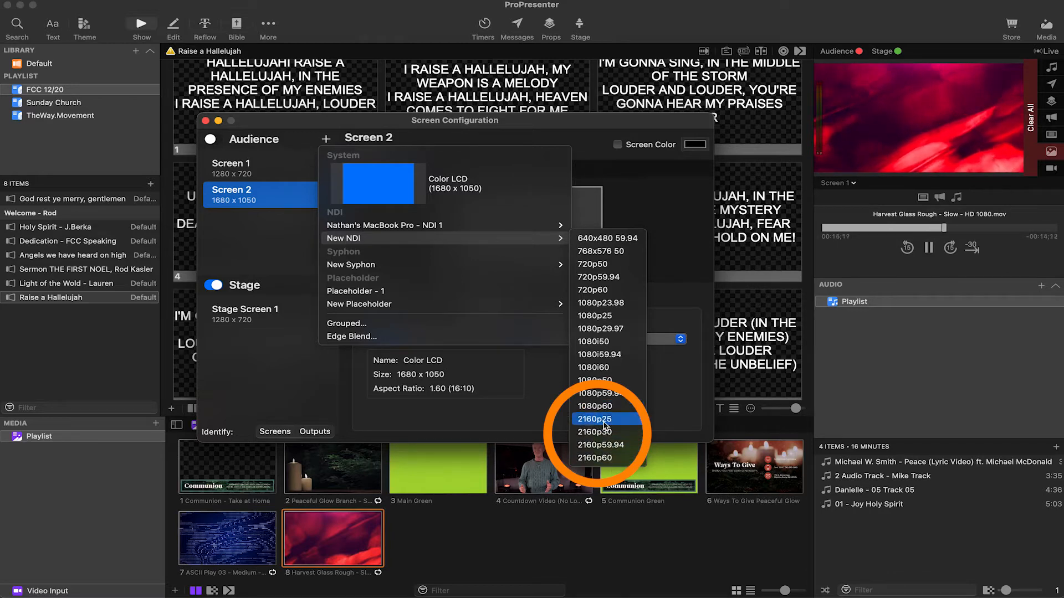
pyautogui.moveTo(606, 467)
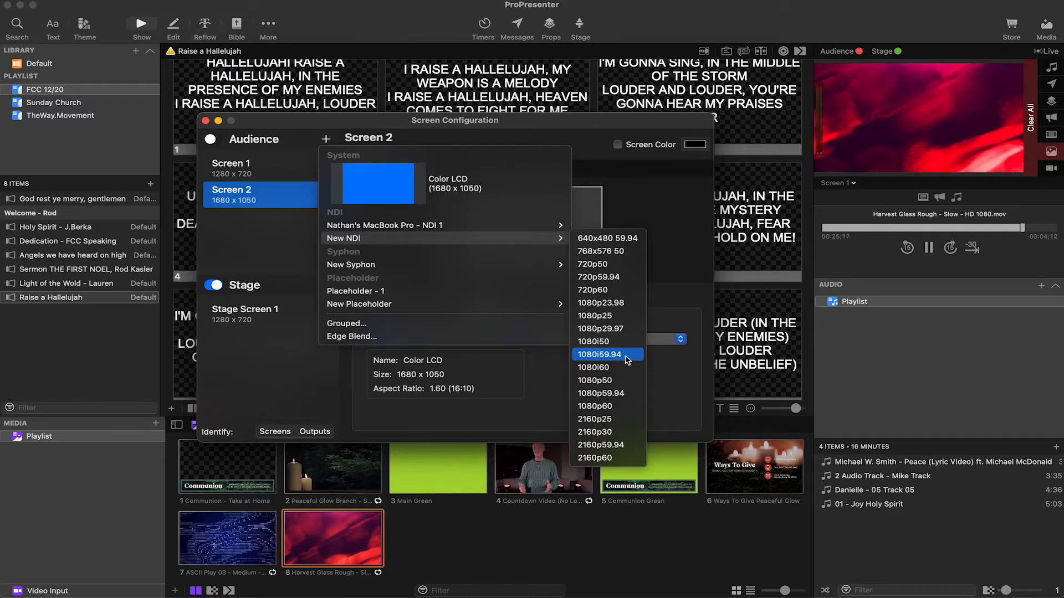
pyautogui.moveTo(619, 359)
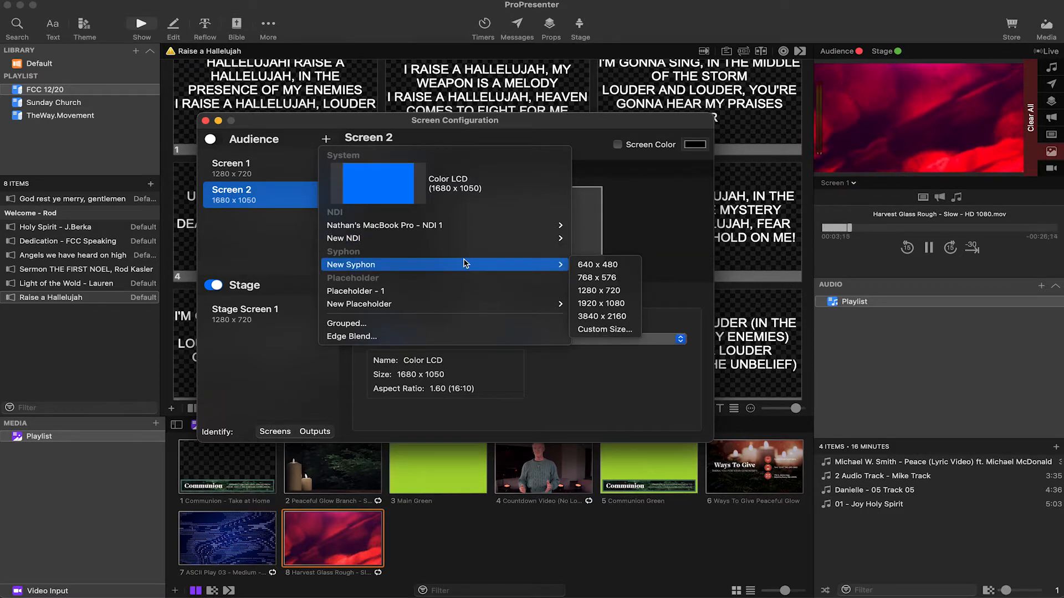
pyautogui.moveTo(605, 315)
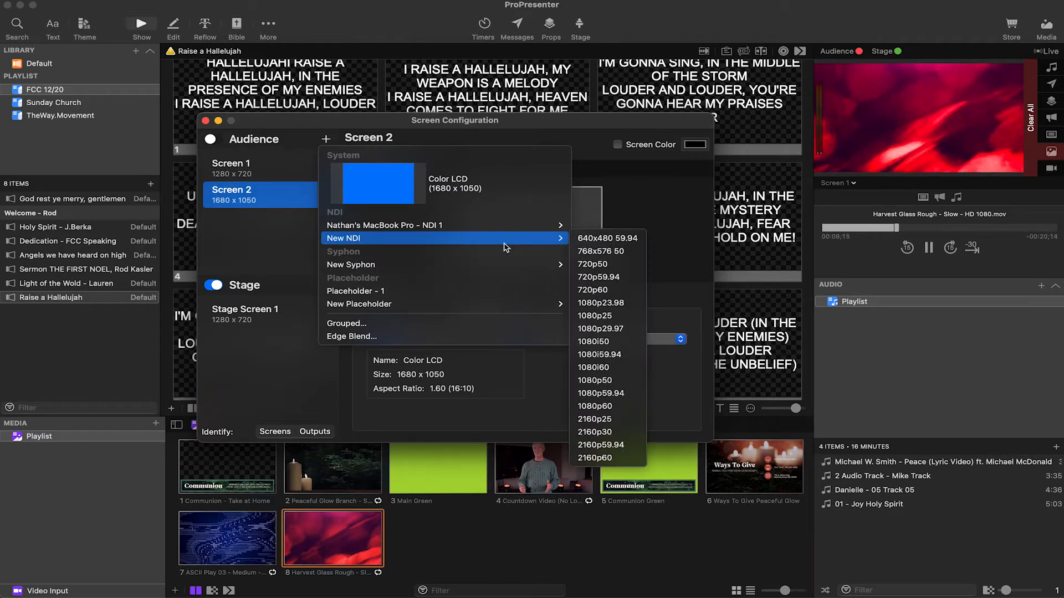
pyautogui.moveTo(443, 304)
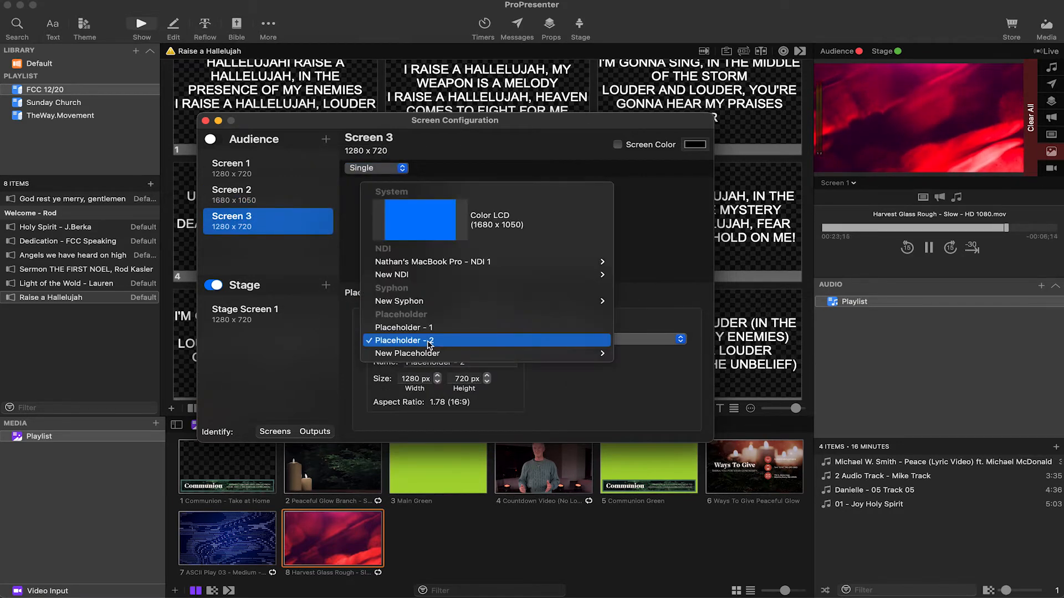
pyautogui.moveTo(407, 352)
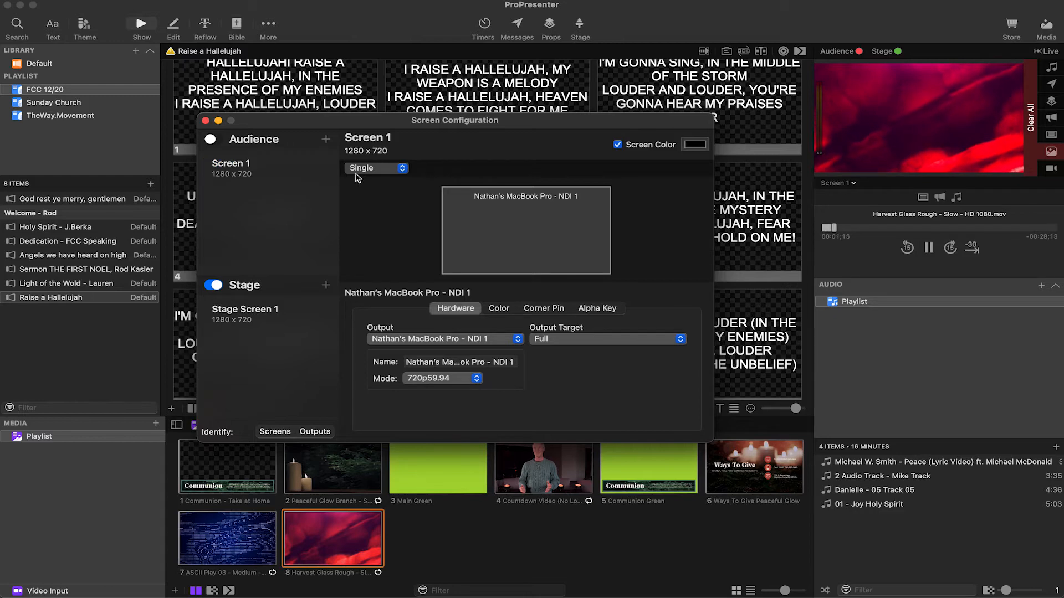
# Set the audience screen to a grouped 1×2 layout and review the NDI and unconfigured output tiles.
pyautogui.doubleClick(367, 138)
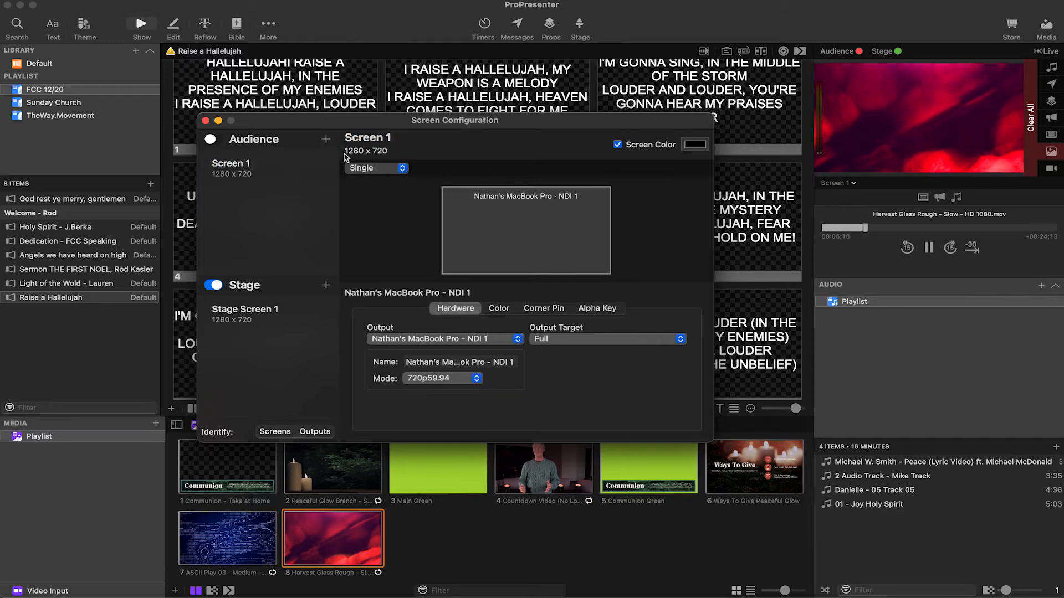
pyautogui.click(376, 167)
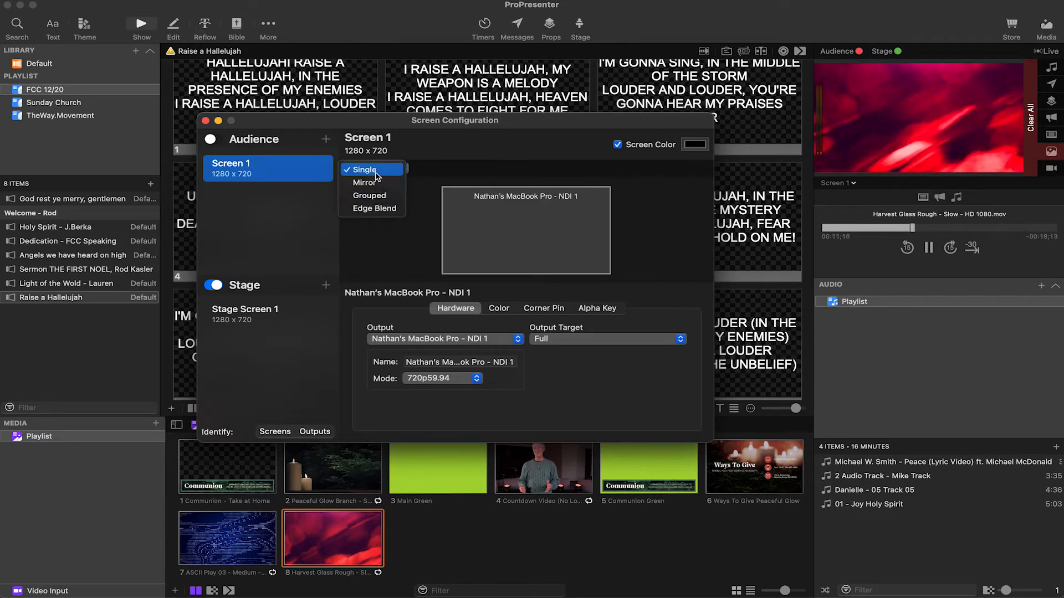
pyautogui.click(366, 170)
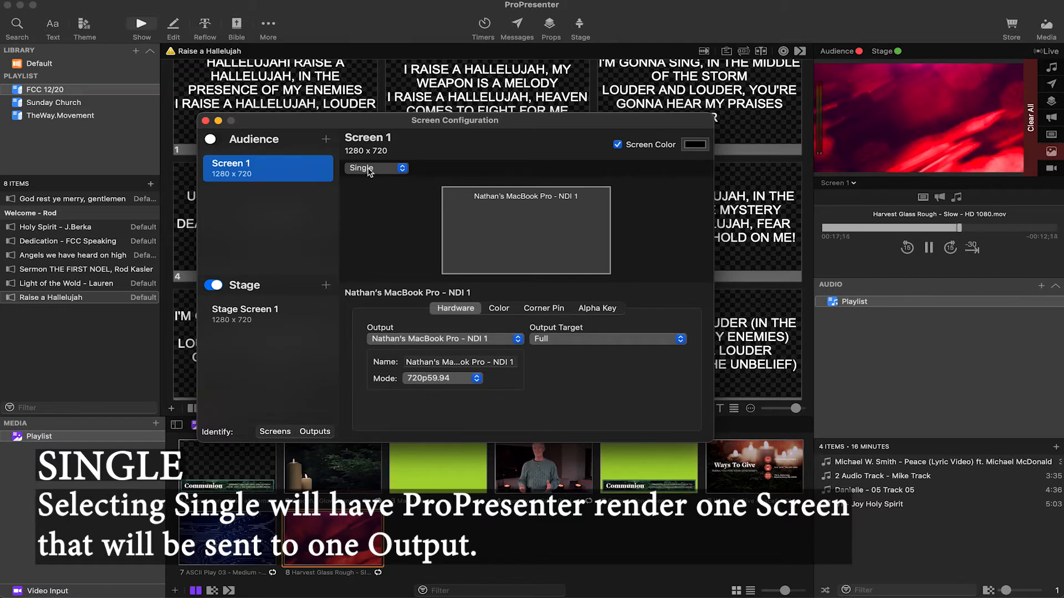
pyautogui.click(376, 167)
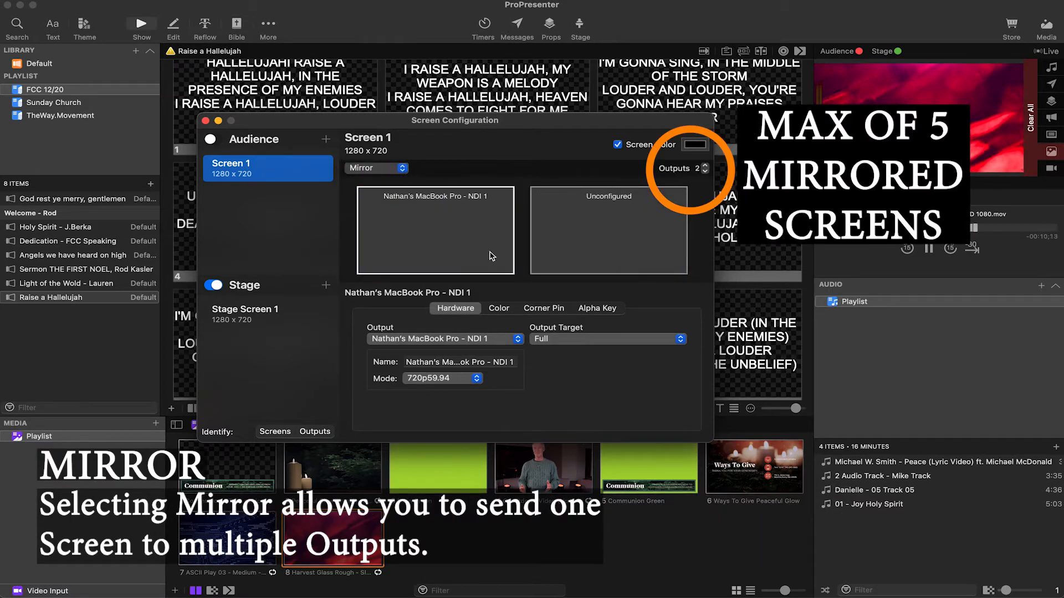
pyautogui.click(607, 230)
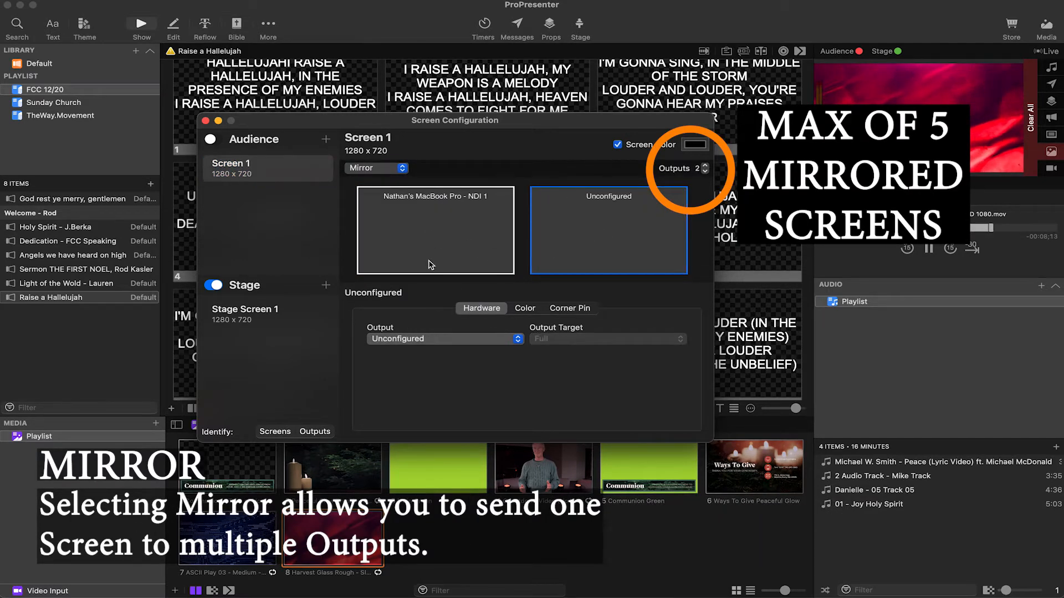
pyautogui.click(434, 229)
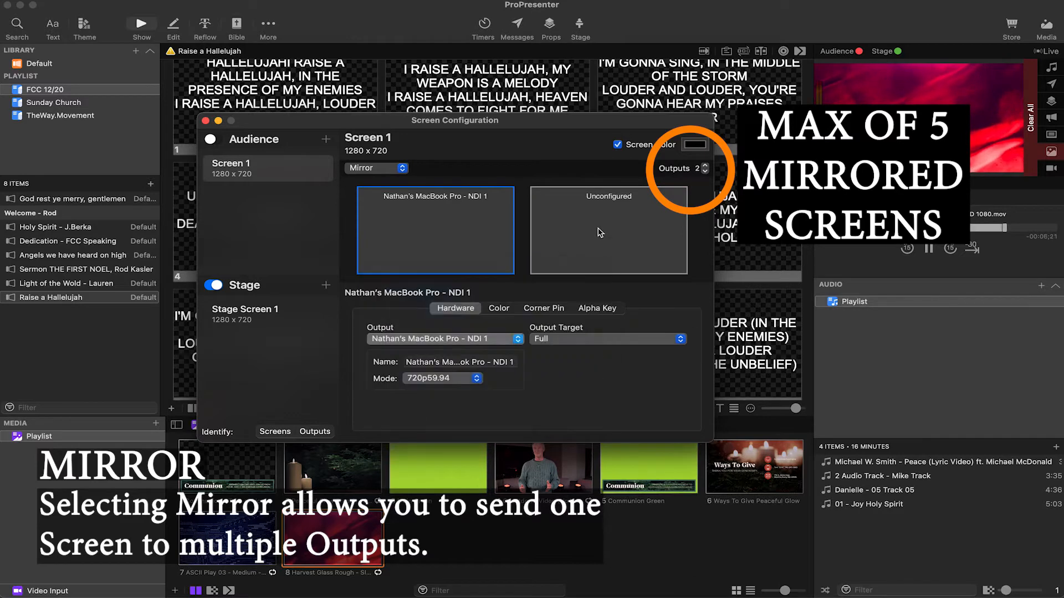
pyautogui.click(607, 229)
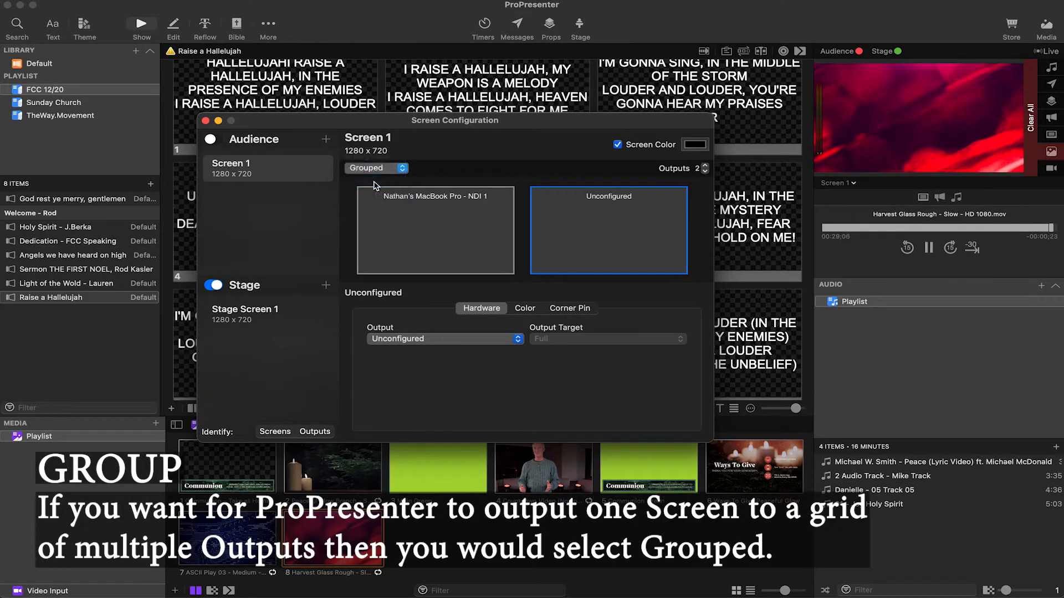
pyautogui.click(435, 230)
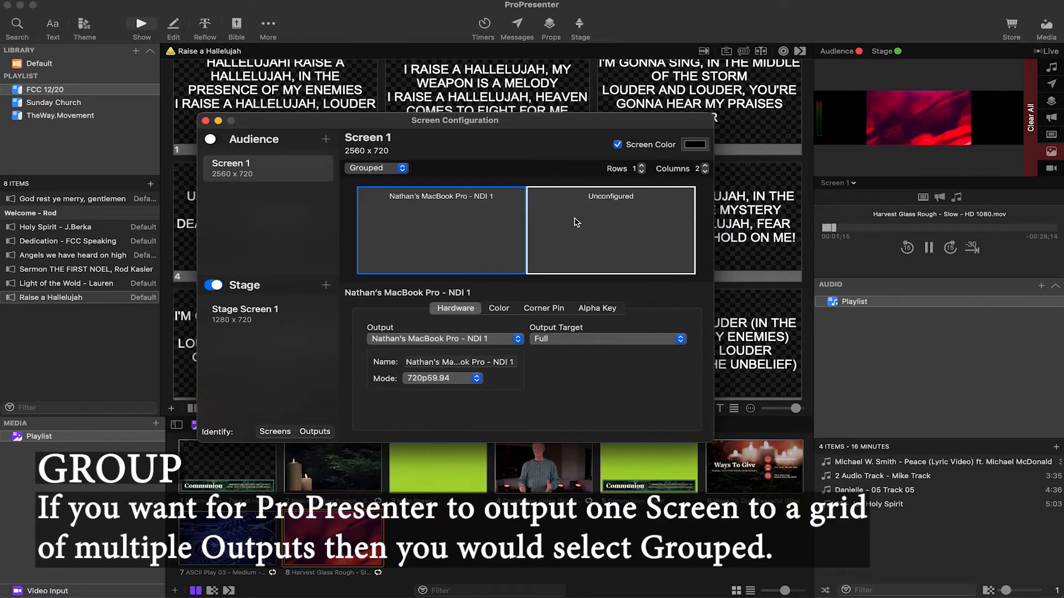
pyautogui.click(609, 229)
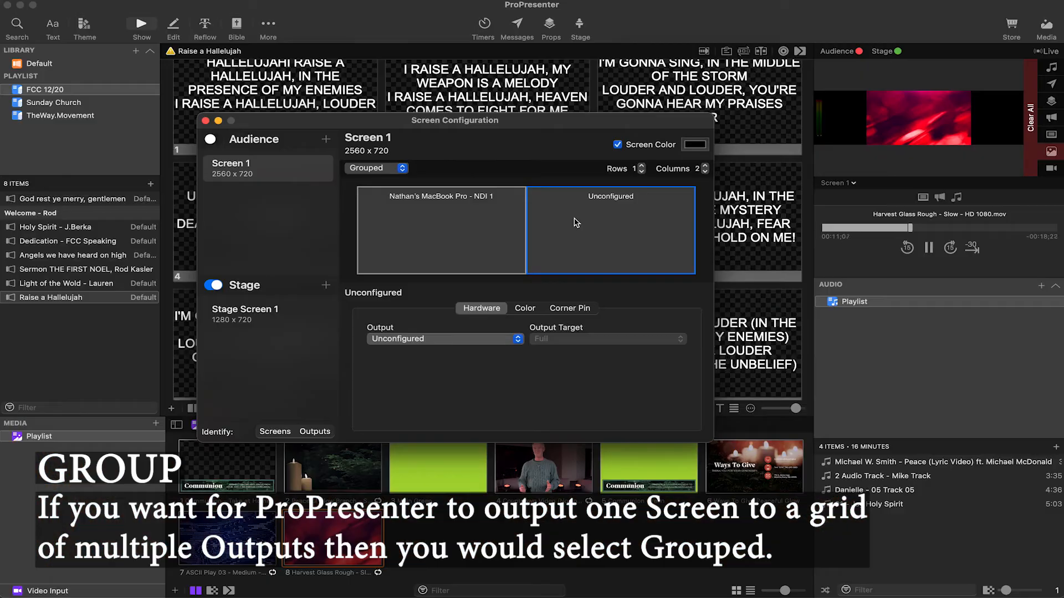
# Try 3×3, single-row and 4×4 grid sizes for the grouped audience screen.
pyautogui.click(642, 165)
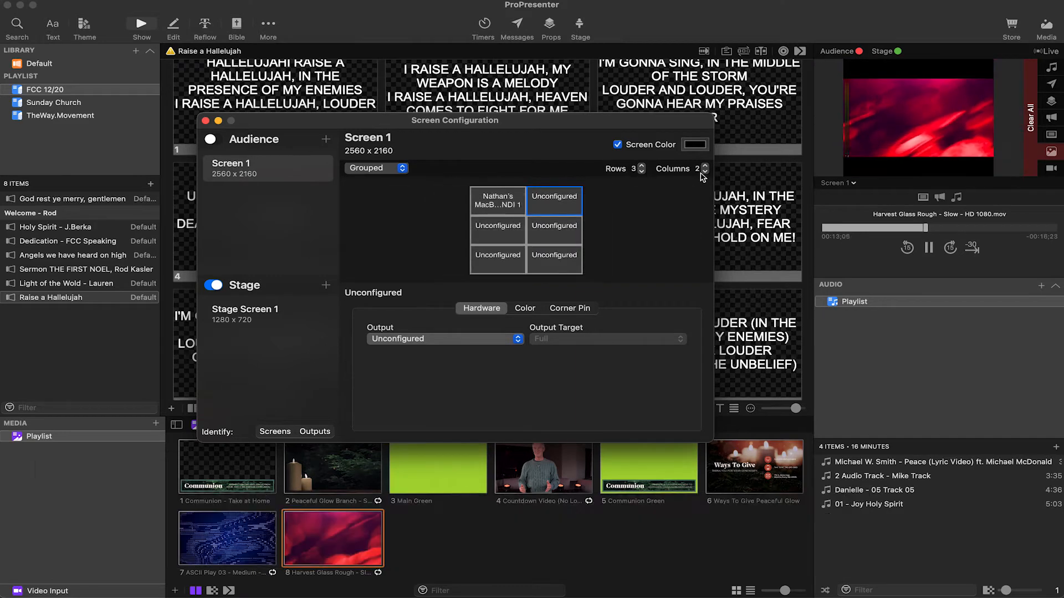
pyautogui.click(706, 165)
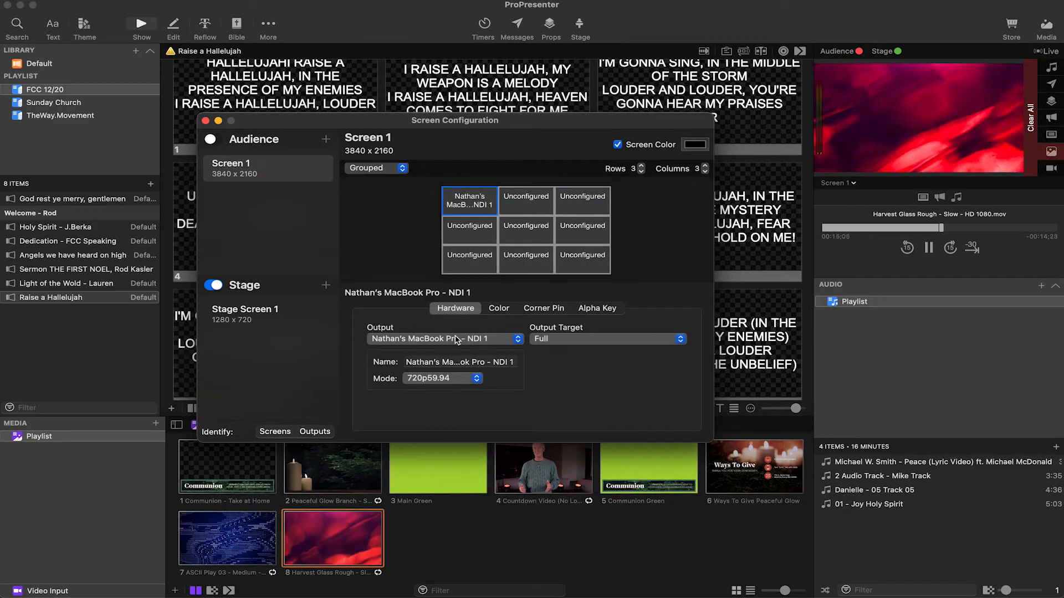
pyautogui.click(525, 200)
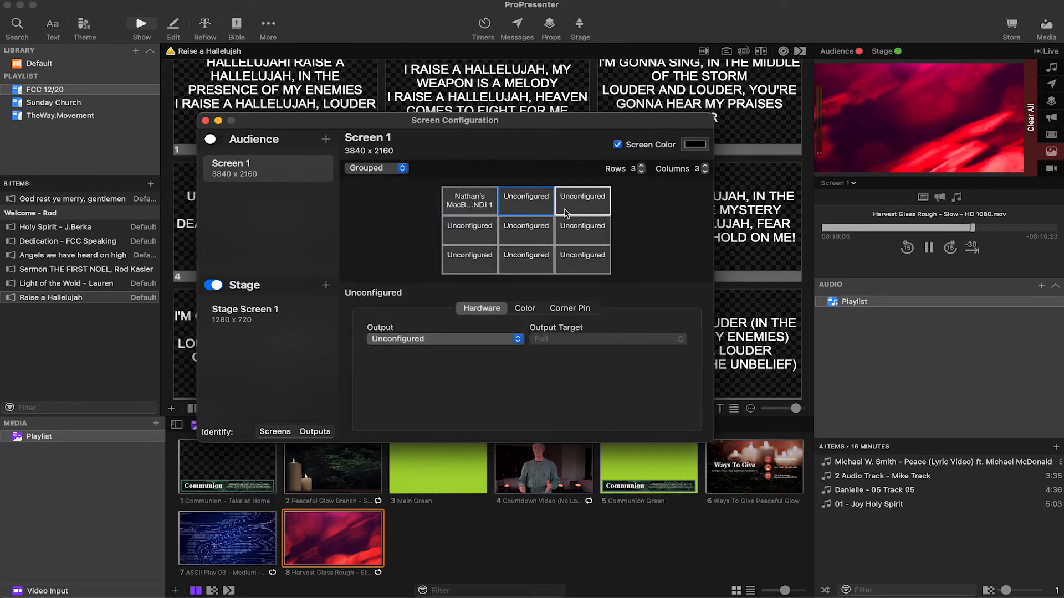
pyautogui.click(445, 339)
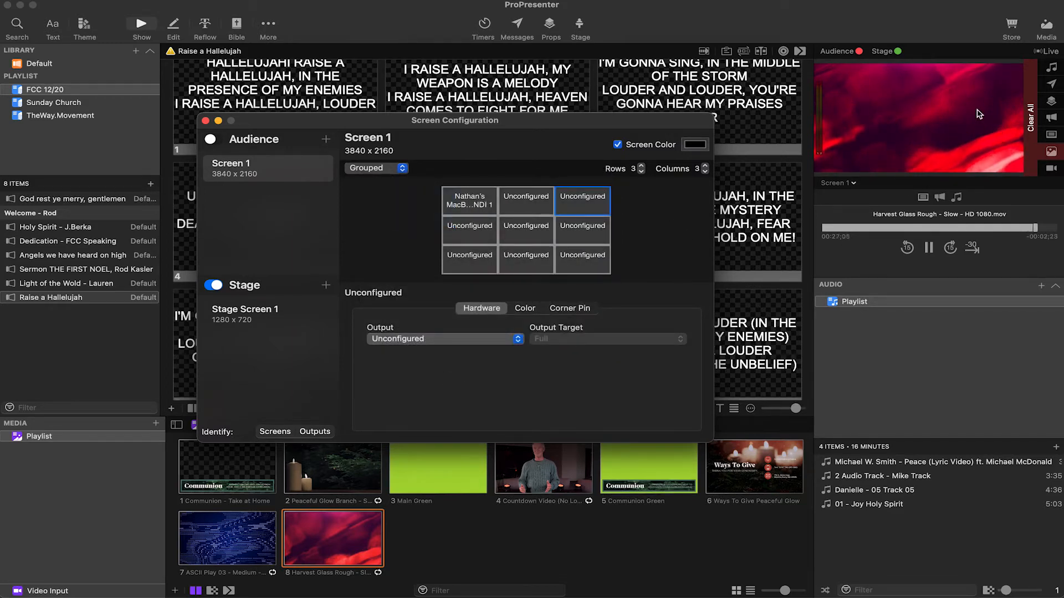
pyautogui.click(642, 172)
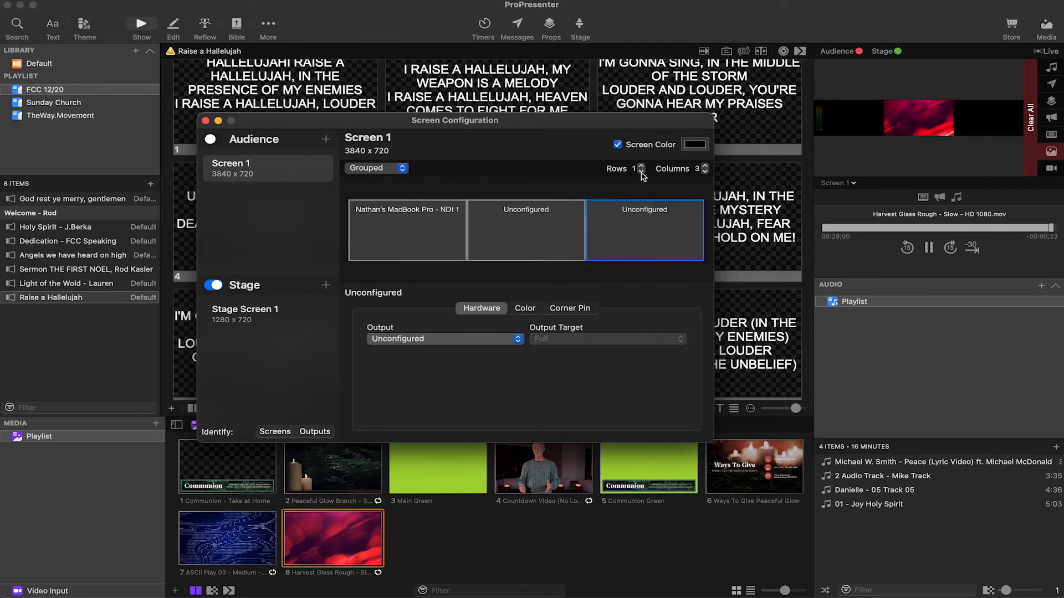
pyautogui.click(641, 167)
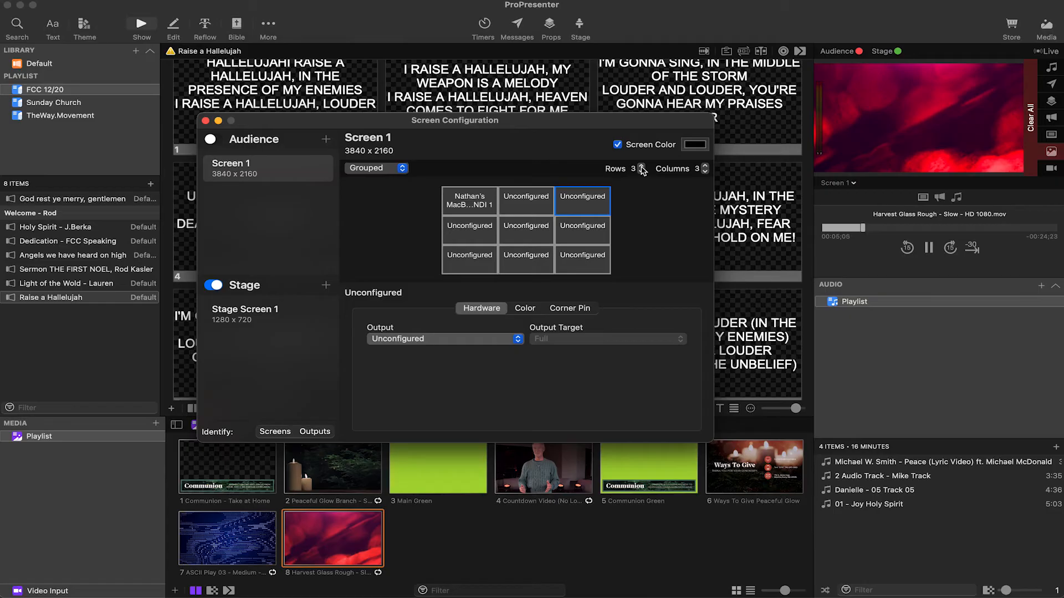
pyautogui.click(704, 165)
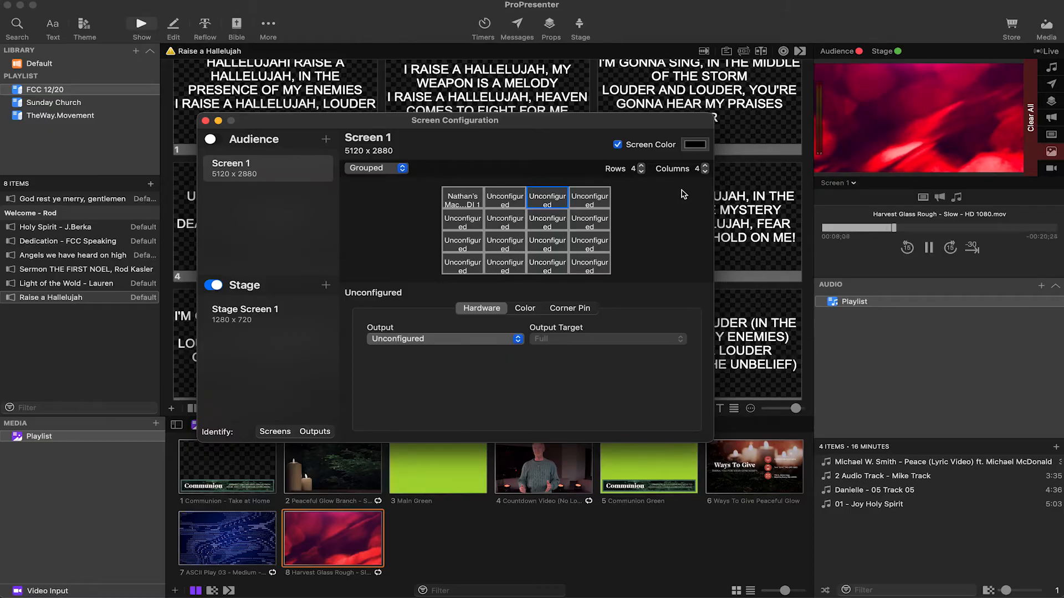
pyautogui.click(375, 167)
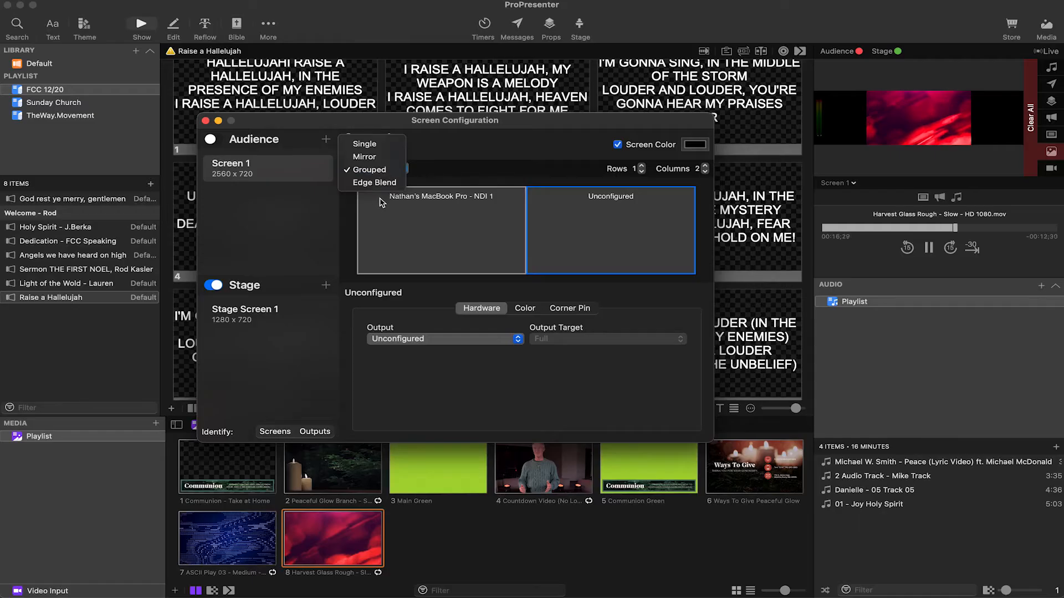
# Switch Screen 1 to Edge Blend and set Number of Devices to 3, giving 3584×720.
pyautogui.click(375, 182)
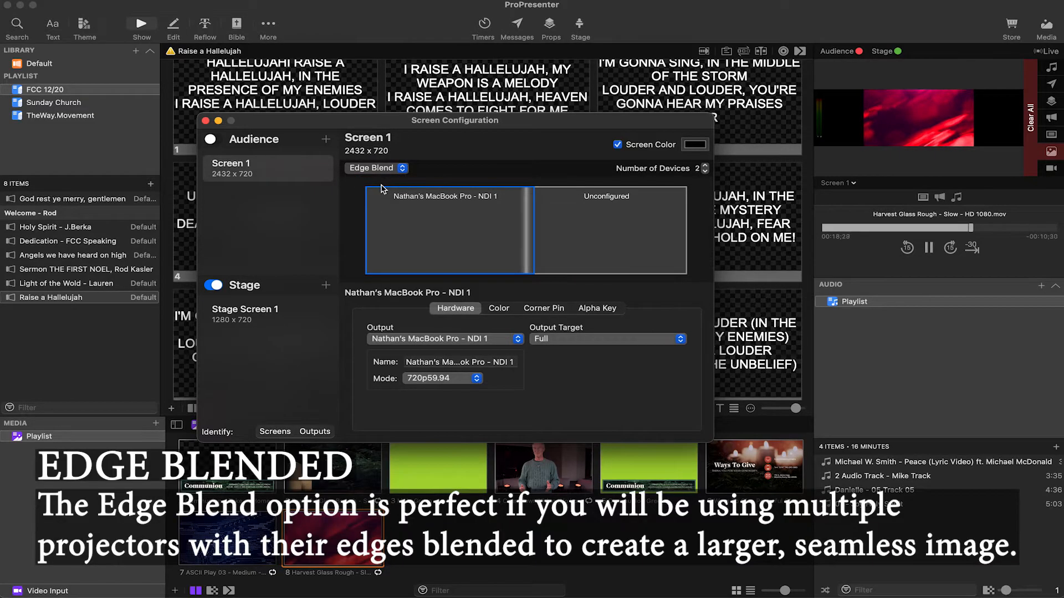
pyautogui.click(606, 230)
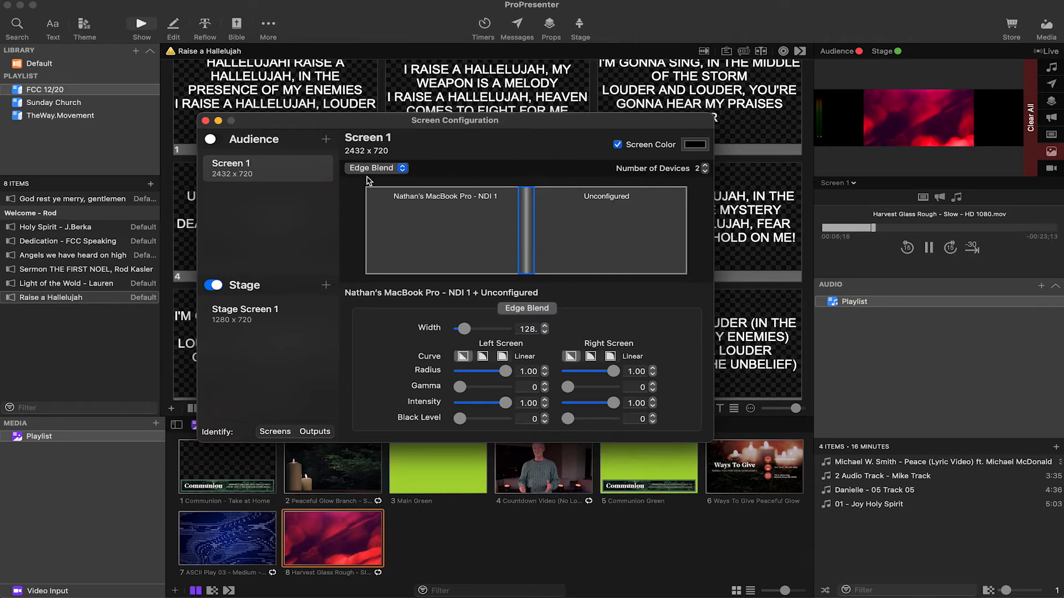
pyautogui.click(267, 313)
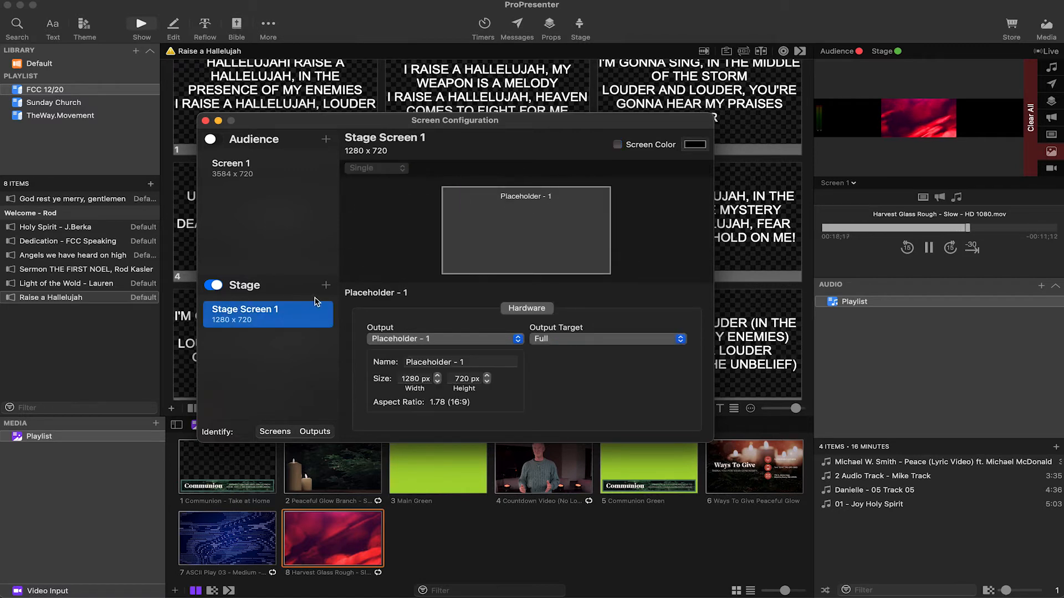
# Enable alpha keying for the NDI device in the three-device Screen 1 blend.
pyautogui.click(230, 167)
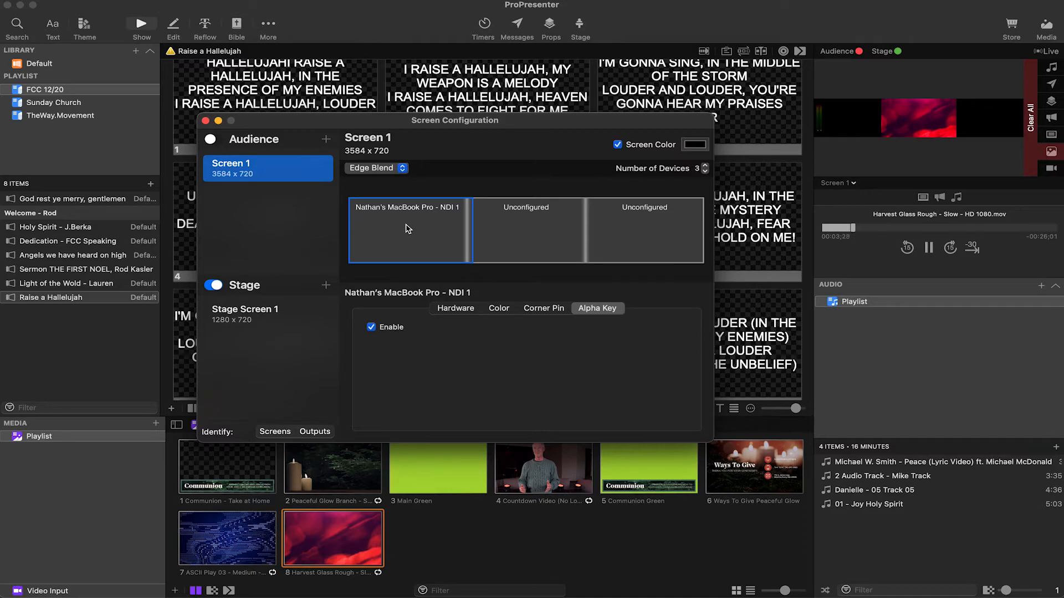
pyautogui.moveTo(490, 362)
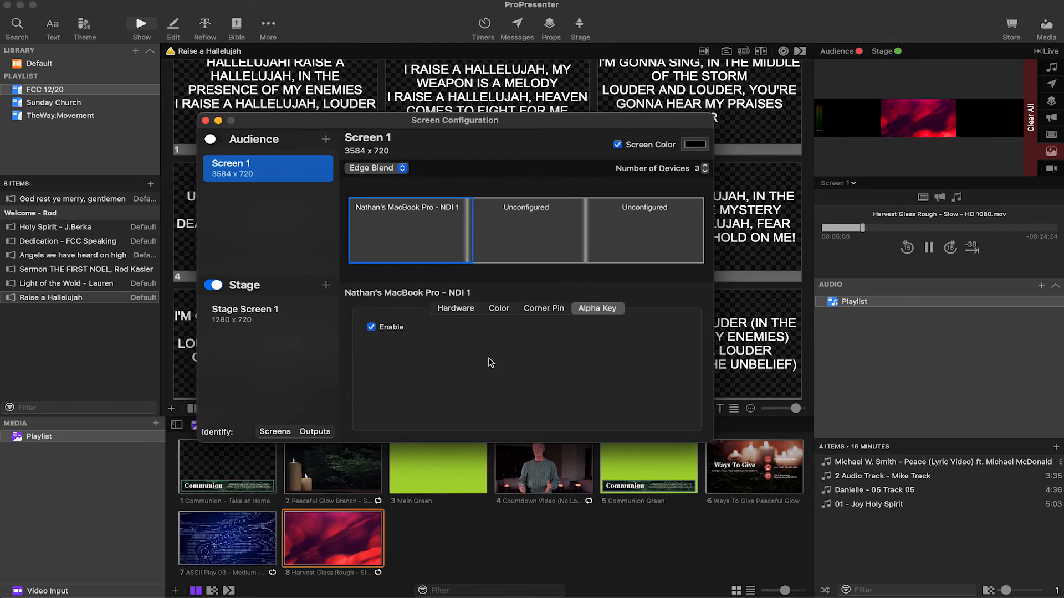
pyautogui.click(204, 120)
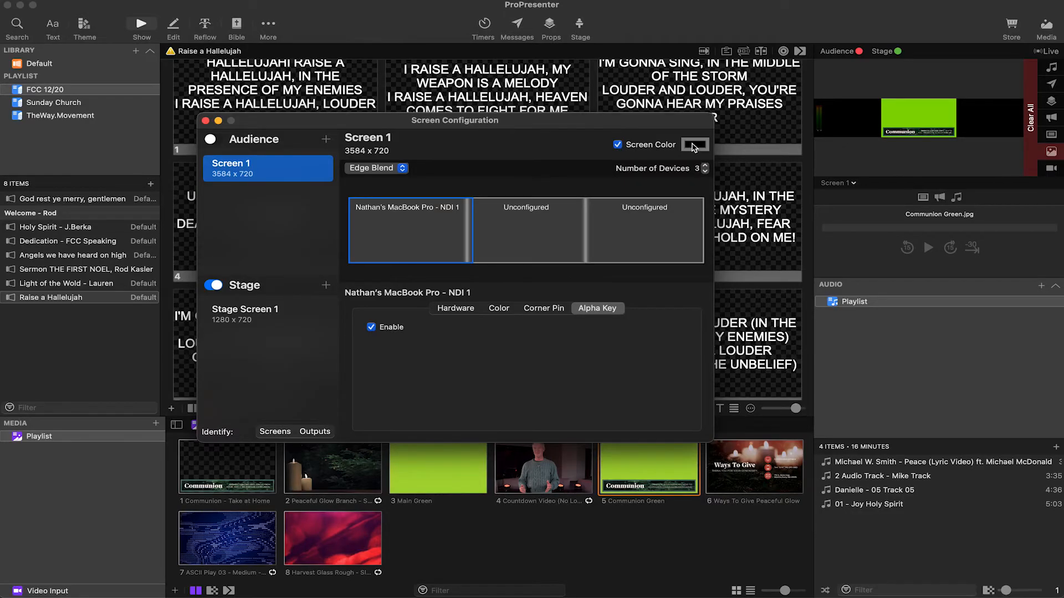
# Set the Screen Color of audience Screen 1 to magenta, then to red.
pyautogui.click(695, 144)
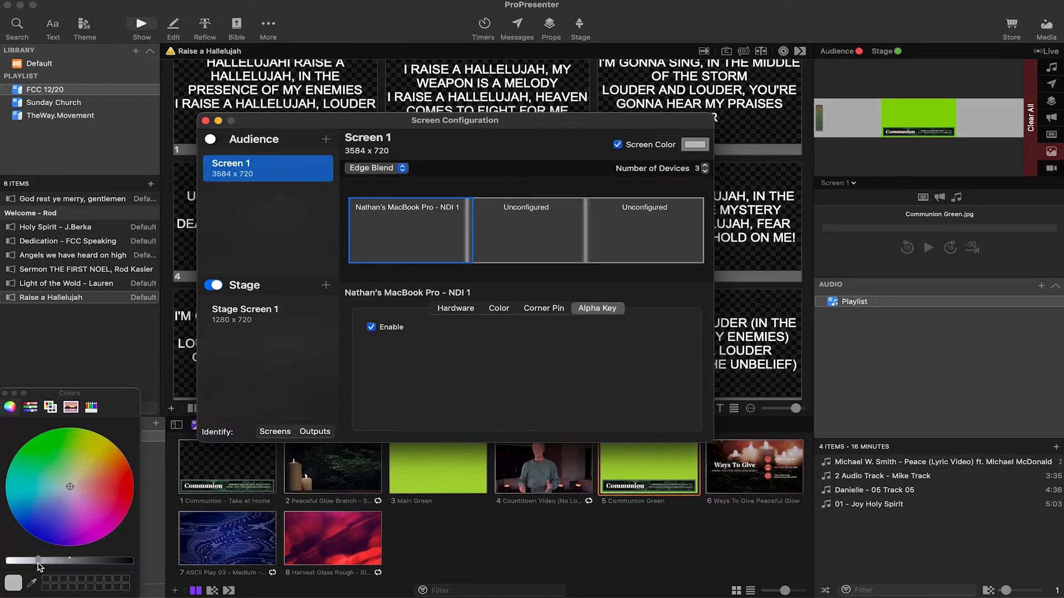
pyautogui.click(100, 534)
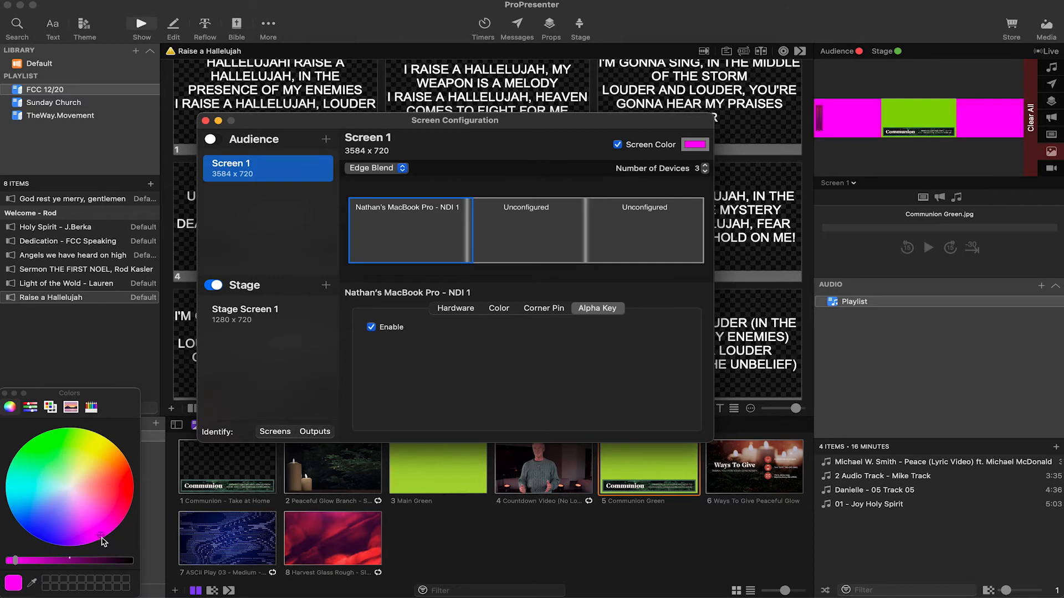
pyautogui.moveTo(123, 533)
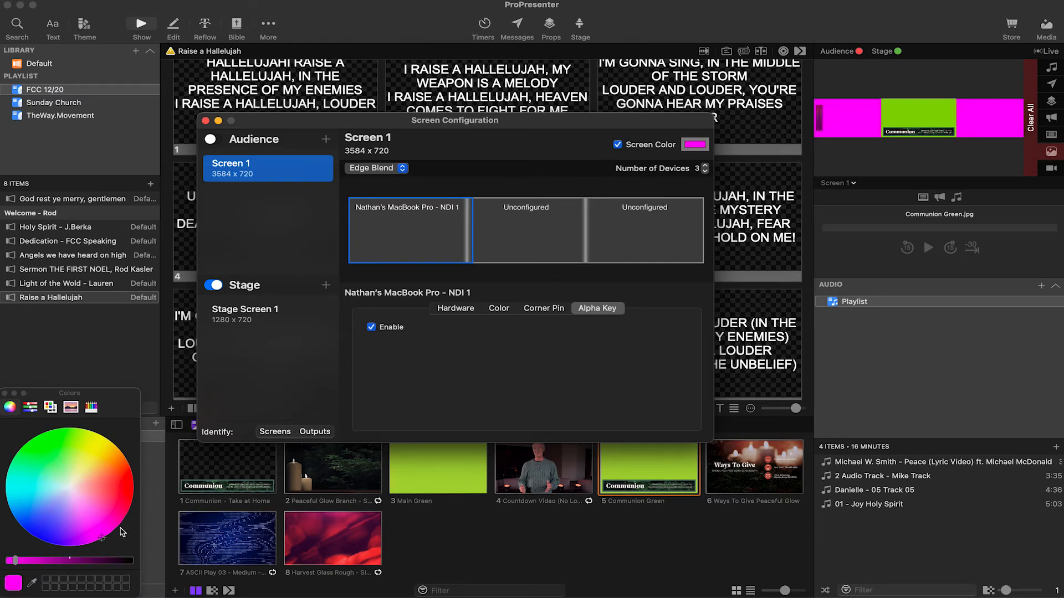
pyautogui.moveTo(858, 288)
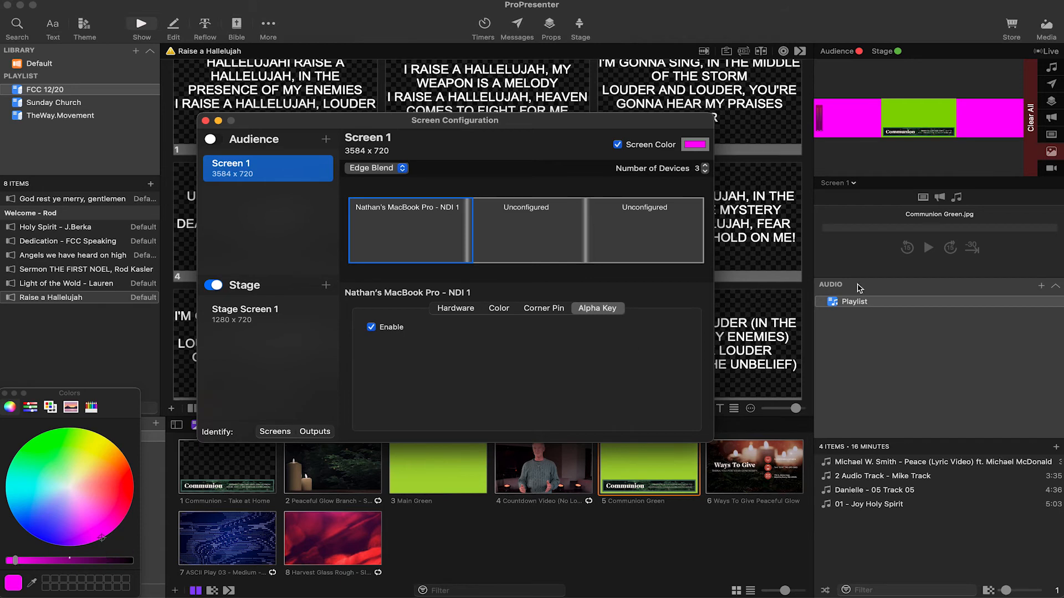
pyautogui.moveTo(880, 143)
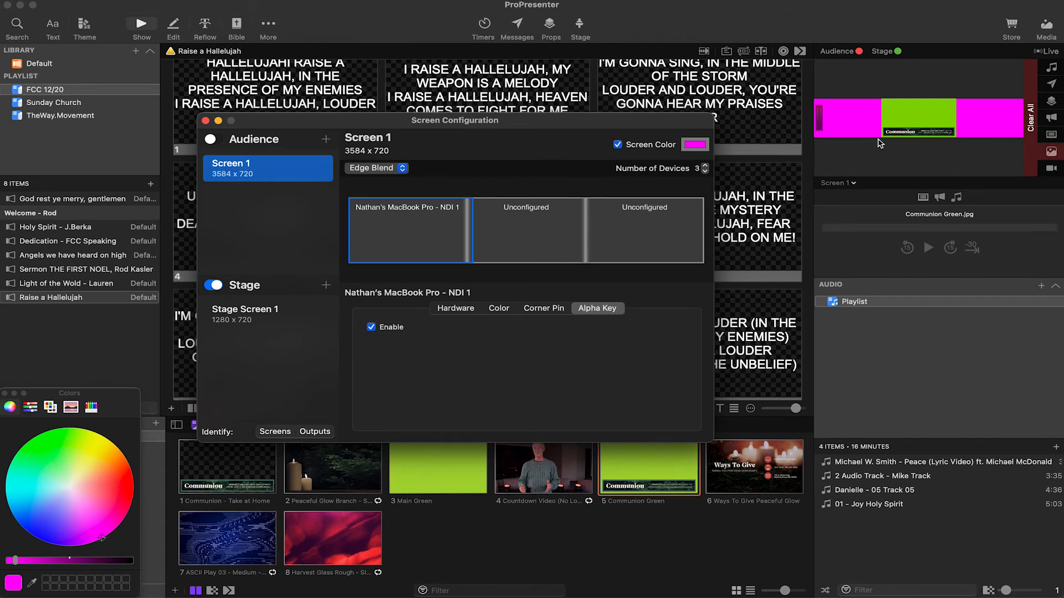
pyautogui.moveTo(865, 124)
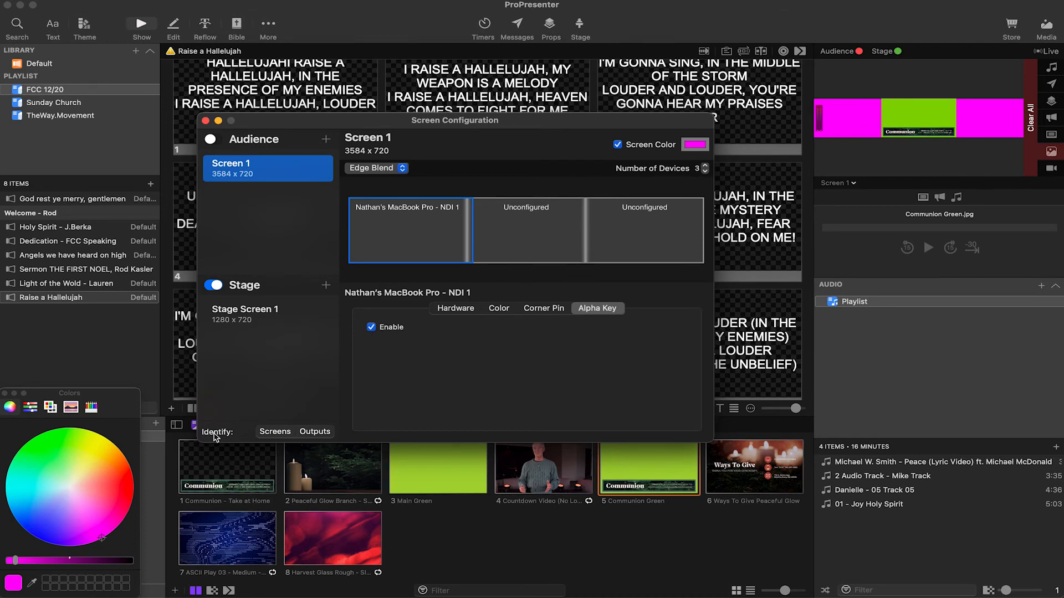
pyautogui.click(88, 537)
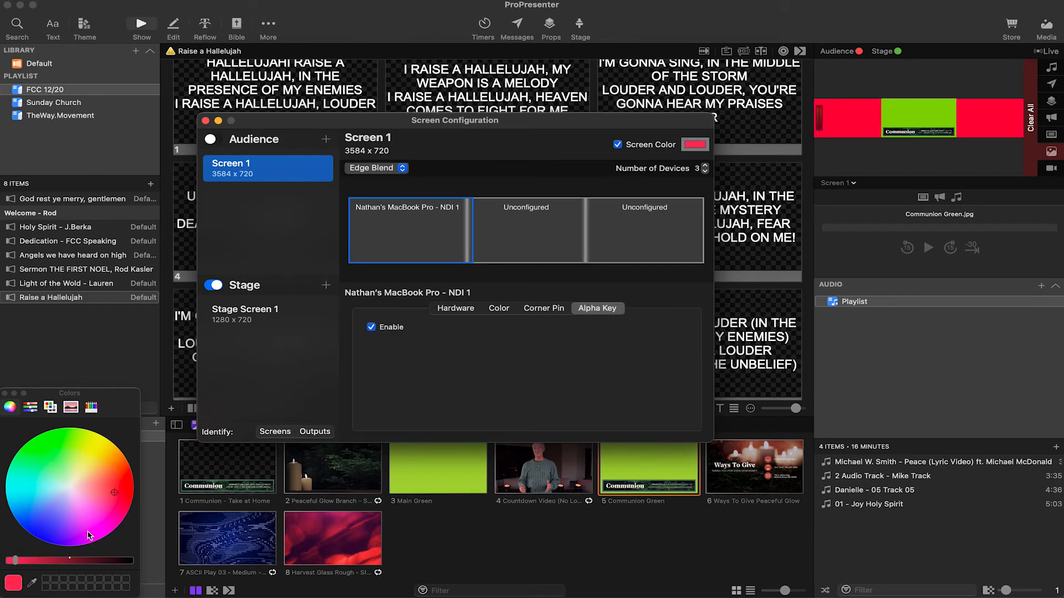